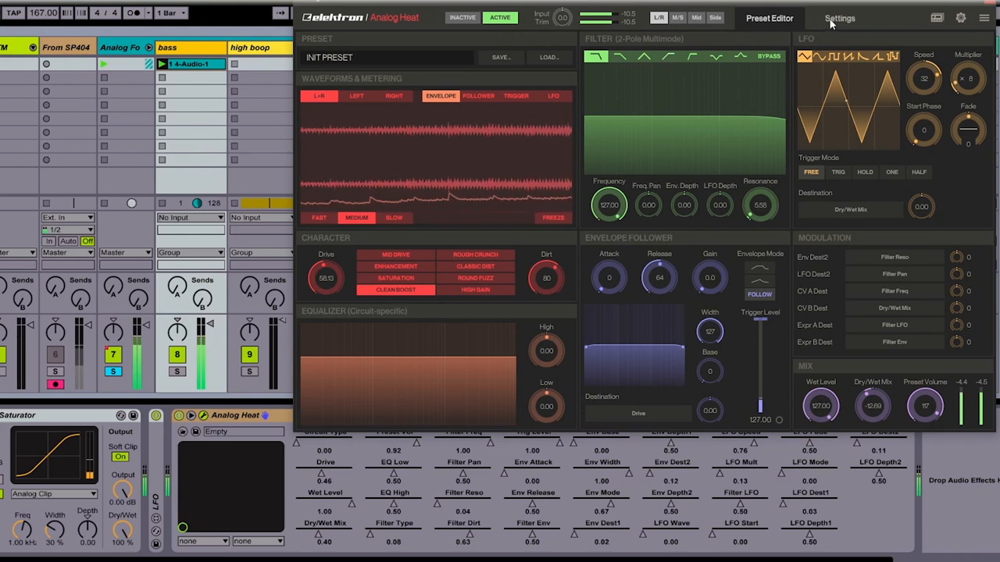
Enable MIDI Clock Receive under MIDI Sync on Analog Heat's Settings page
click(840, 19)
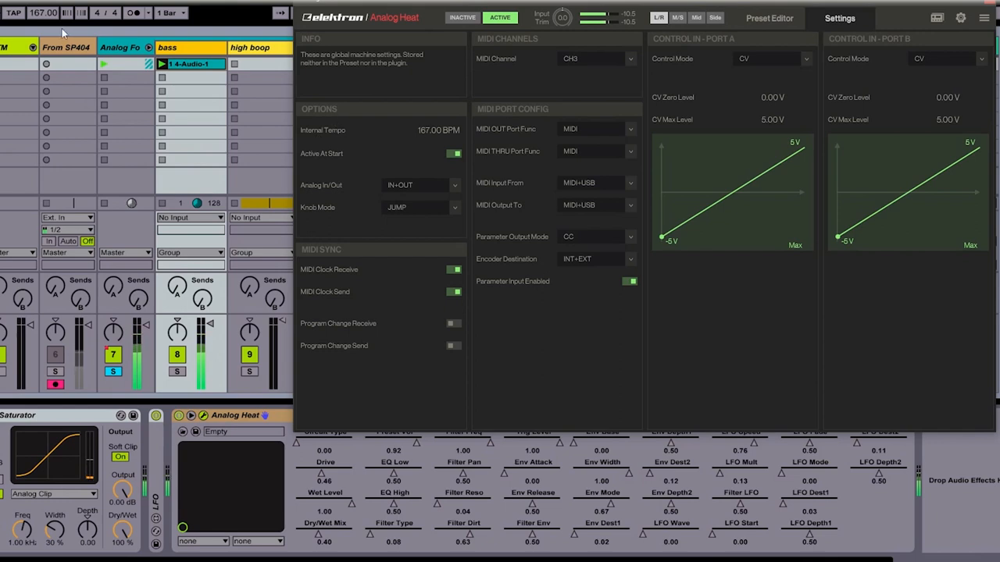
mouse_move(350, 279)
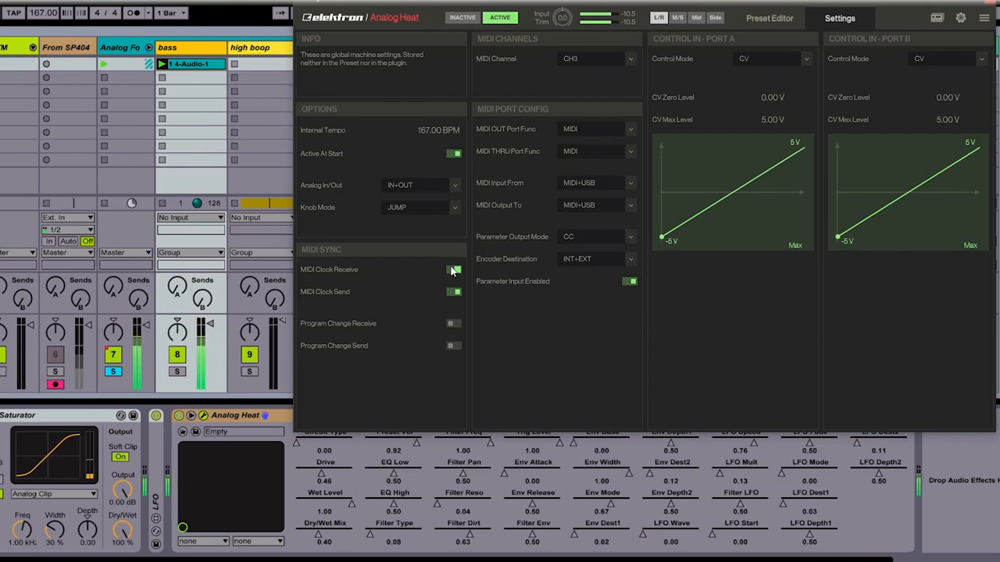
click(455, 269)
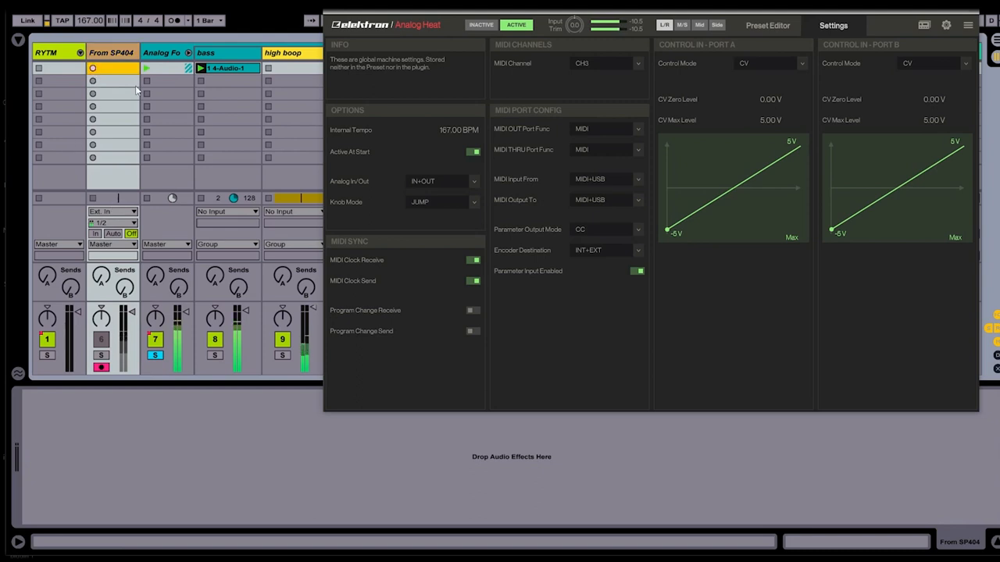
Select the From SP404 clip and expand its Clip, Sample and Envelopes boxes
click(112, 69)
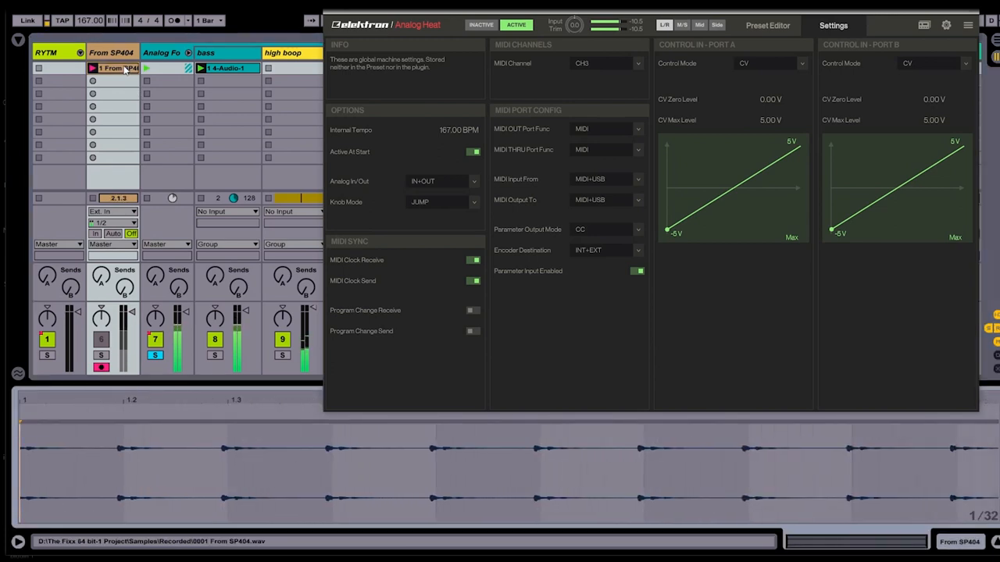
click(94, 68)
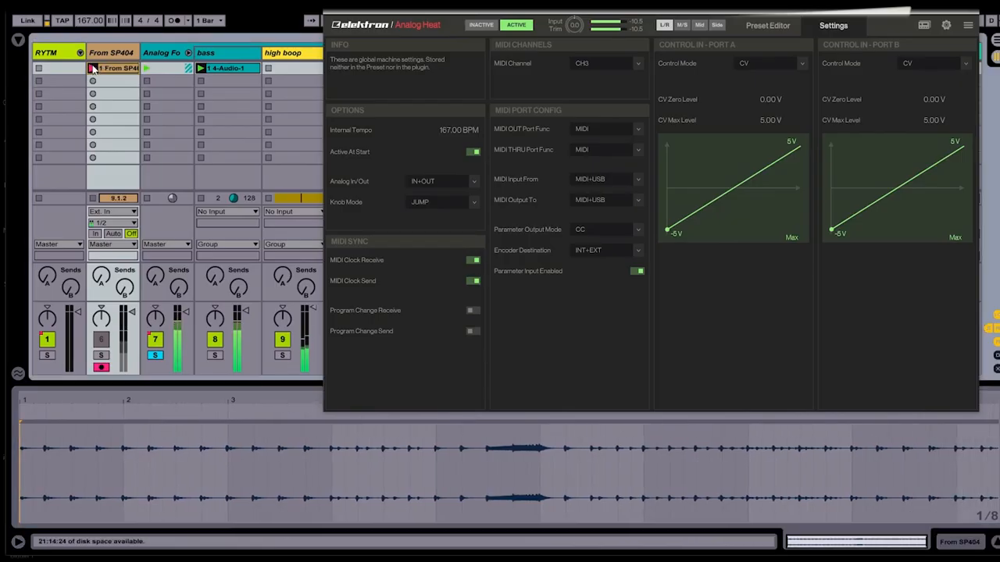
click(113, 69)
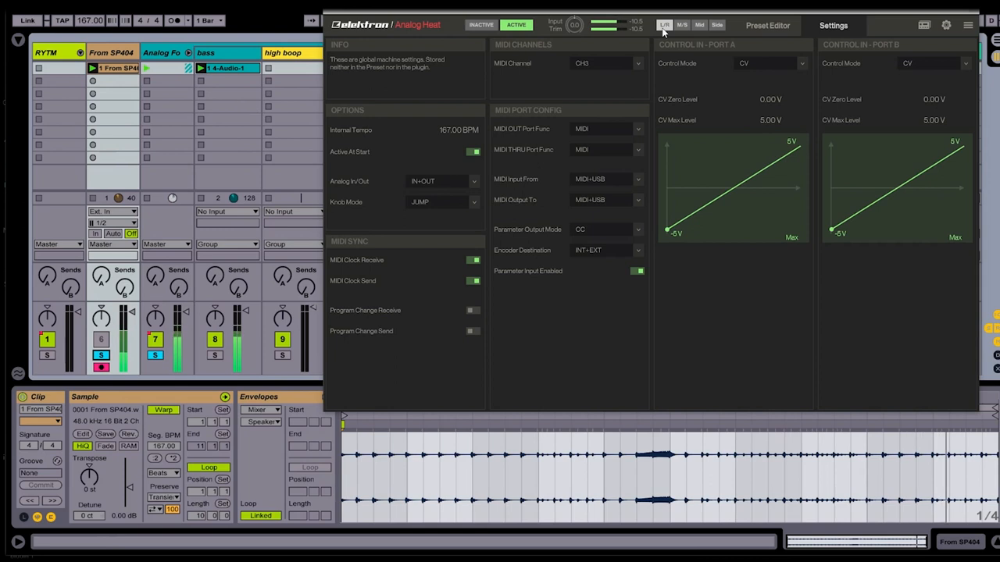
Switch the filter to low-pass and sweep its cutoff frequency down and back up
click(767, 25)
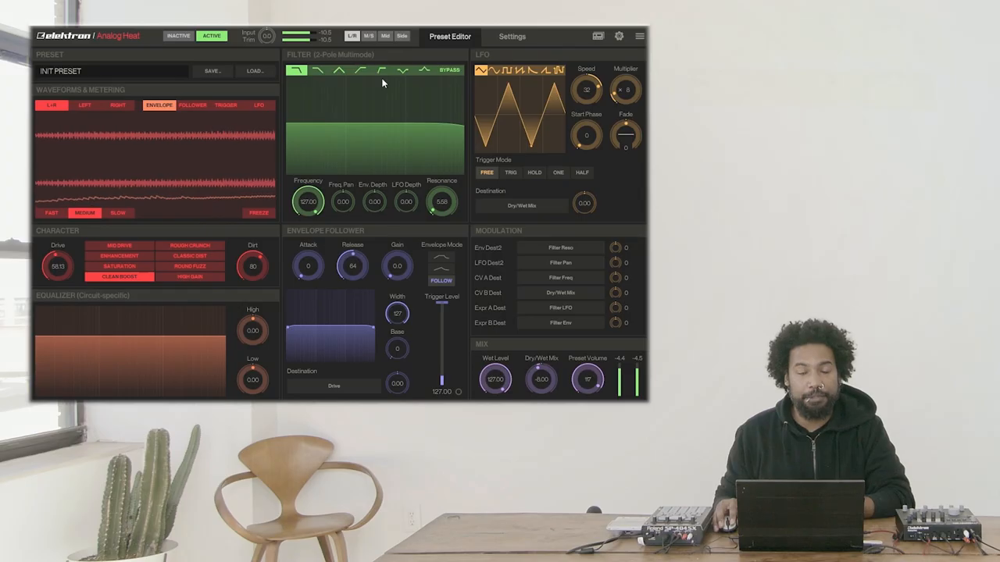
drag(308, 201, 308, 209)
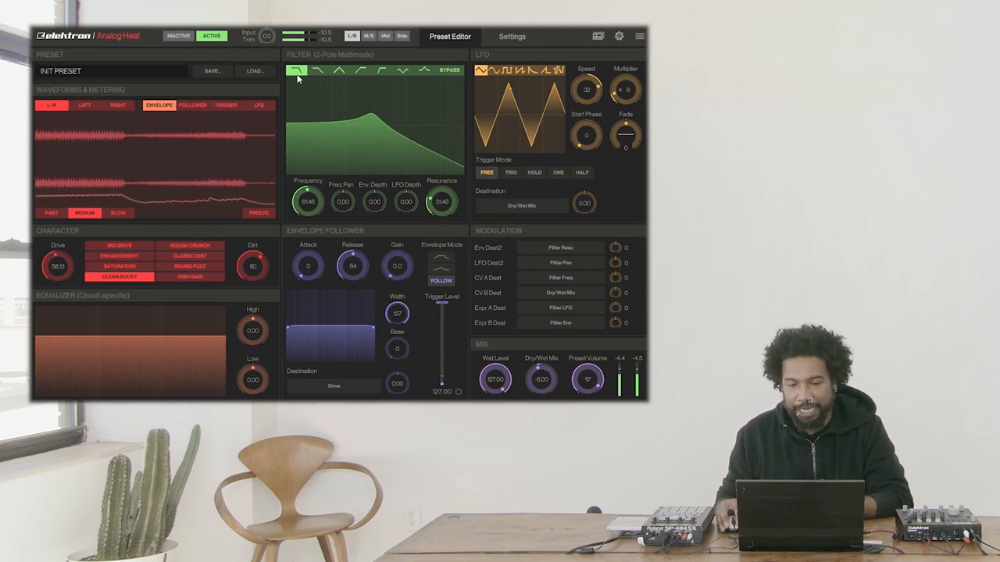
click(317, 71)
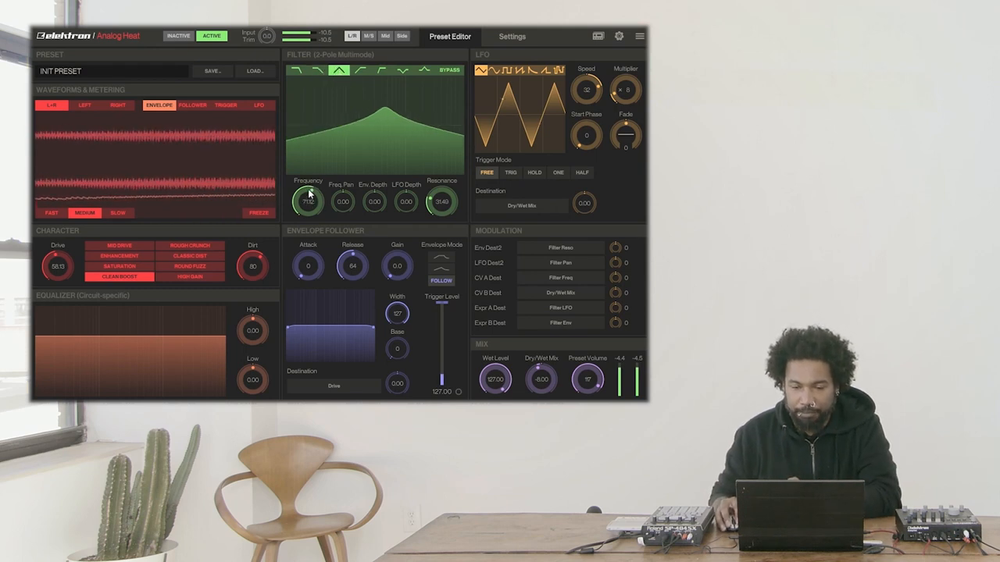
drag(308, 201, 308, 227)
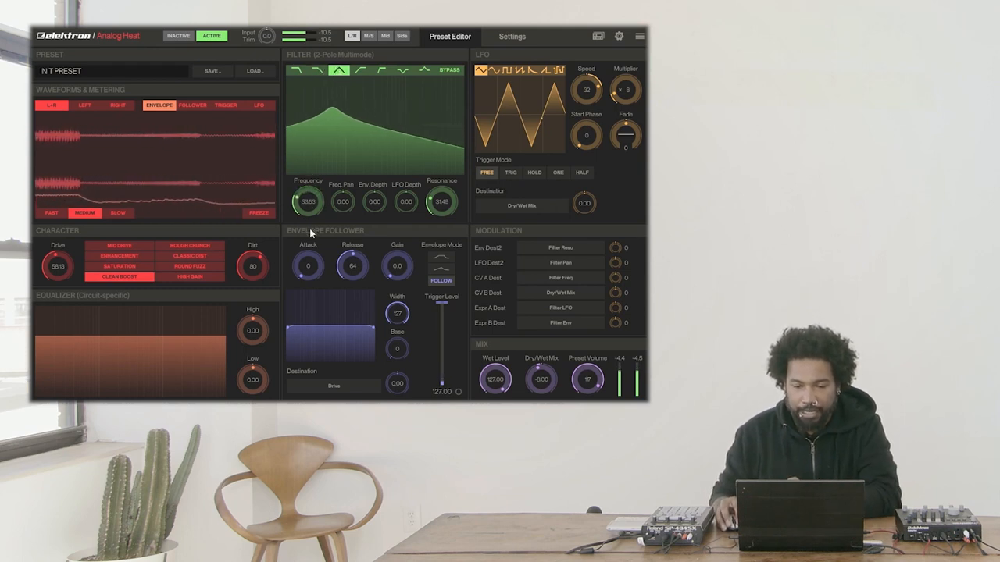
drag(309, 202, 328, 187)
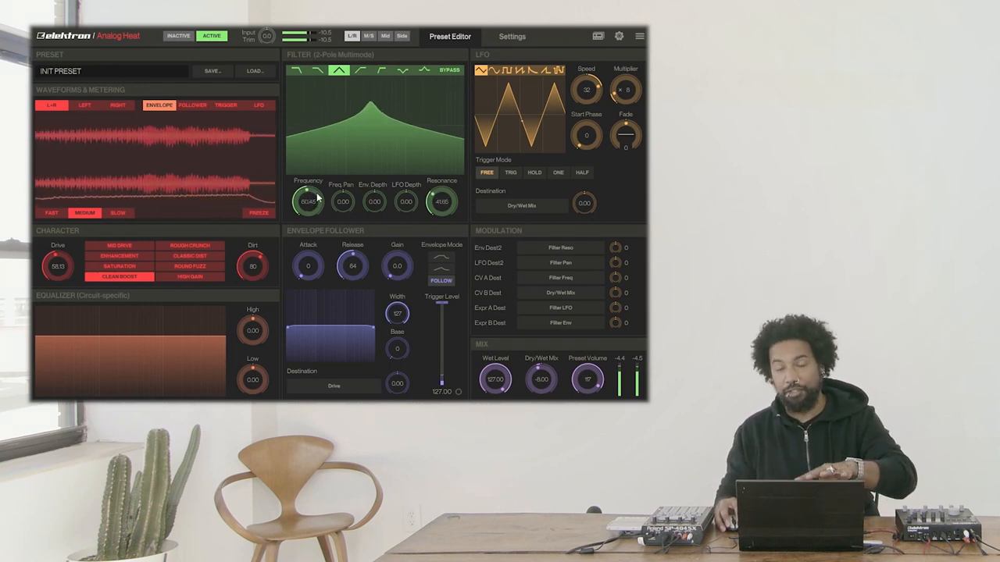
drag(308, 201, 308, 211)
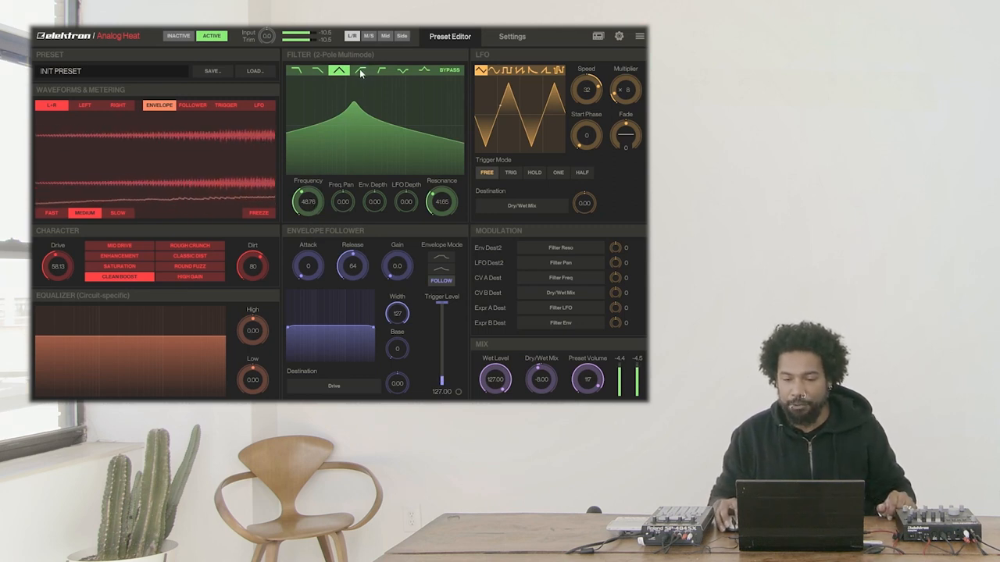
Audition peak and notch shapes, settling on a band-pass peak with the frequency fine-tuned
click(362, 72)
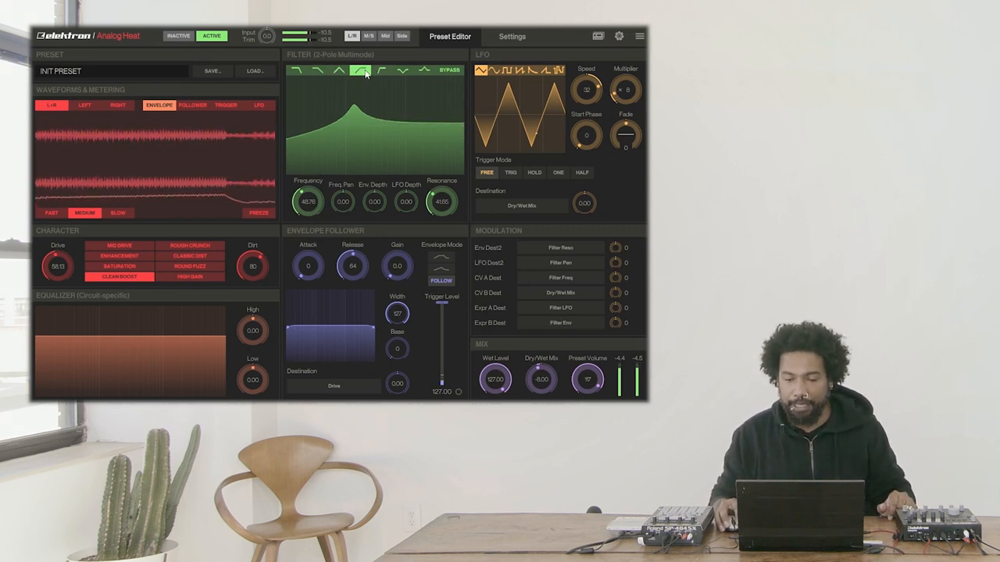
drag(308, 202, 308, 184)
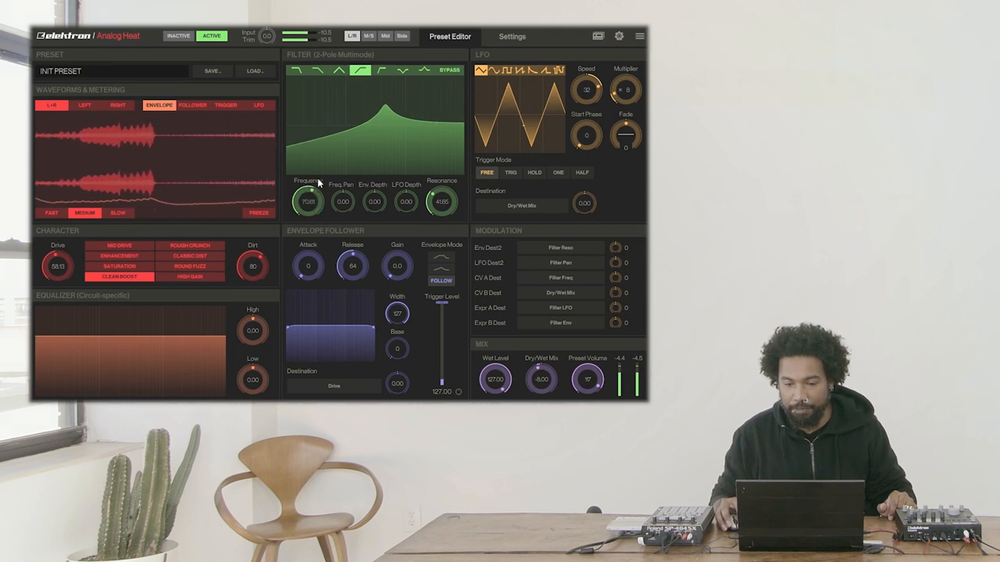
click(382, 72)
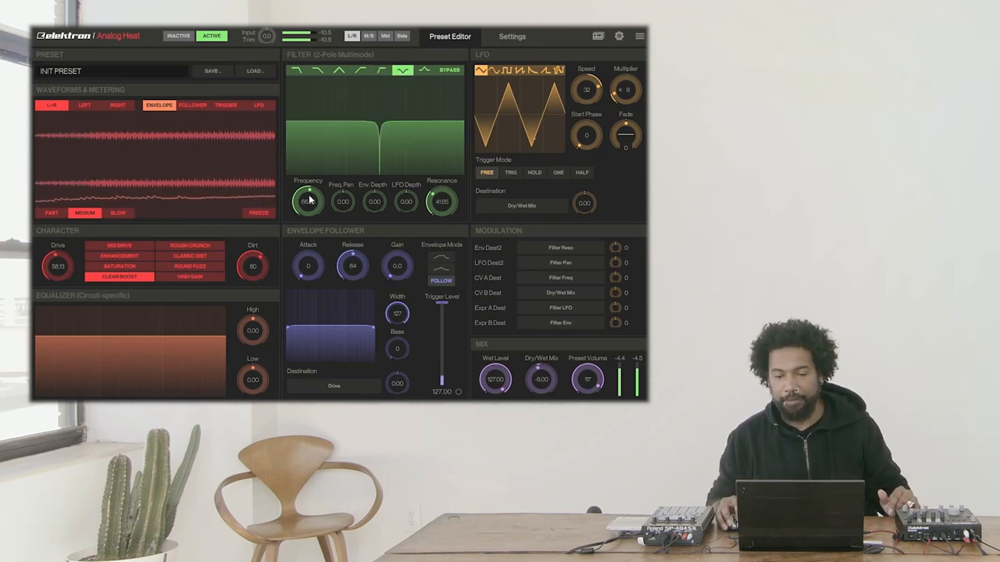
drag(308, 201, 308, 179)
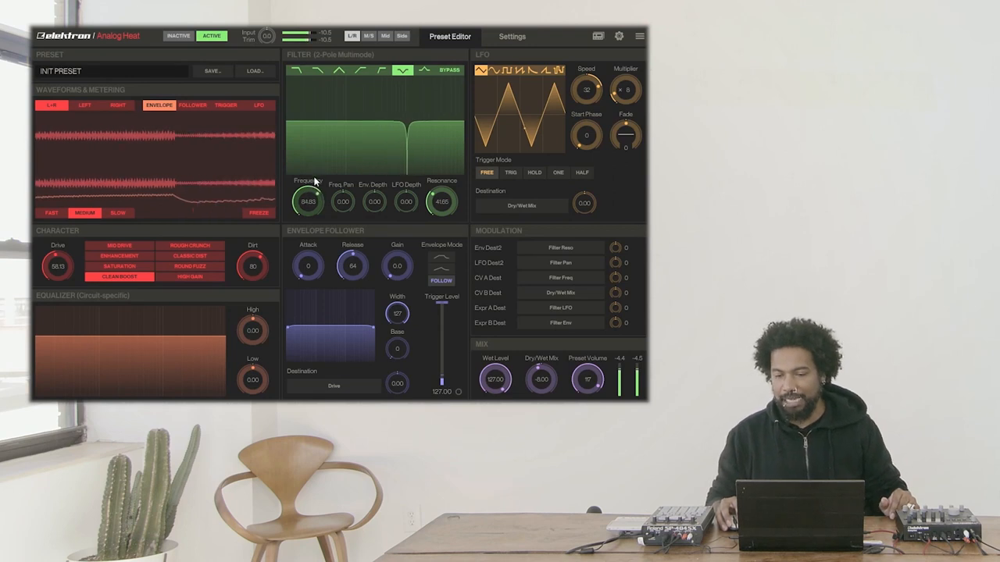
drag(307, 201, 308, 210)
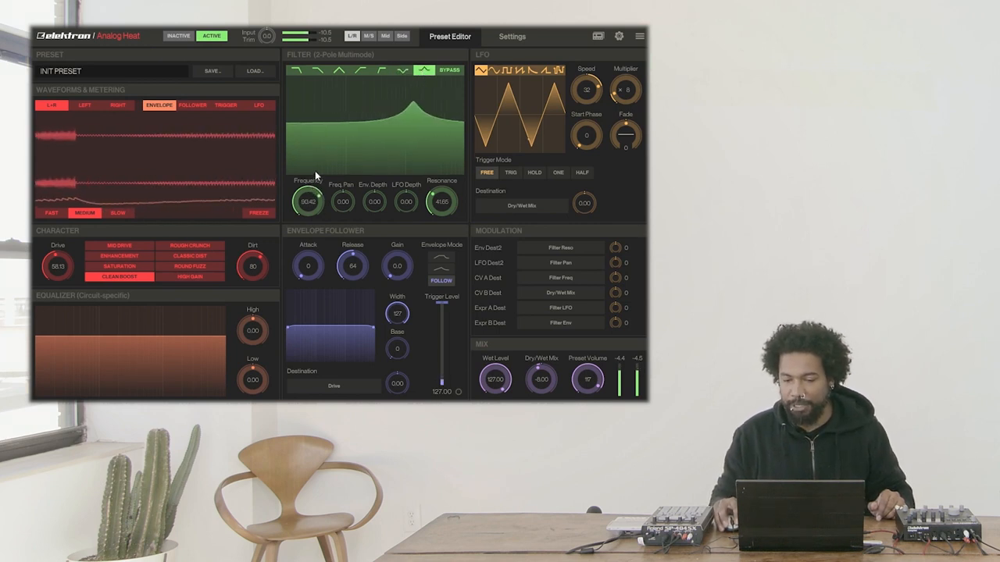
drag(306, 201, 306, 211)
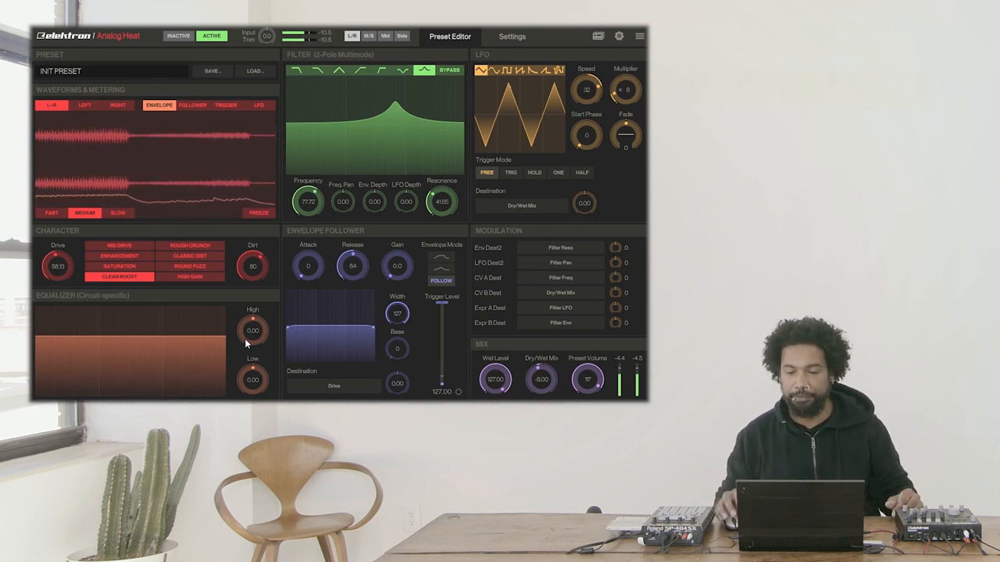
drag(308, 201, 308, 218)
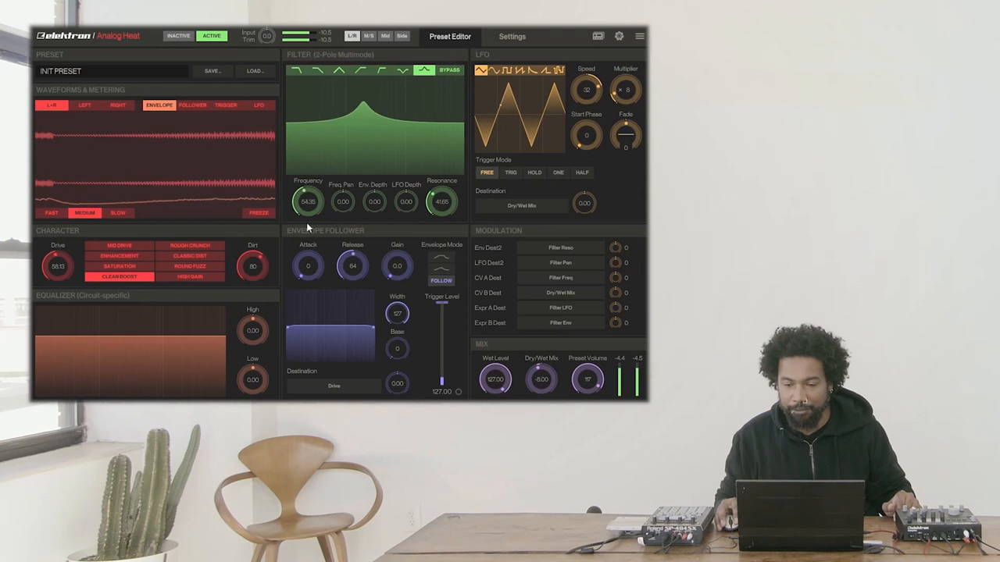
drag(308, 202, 308, 187)
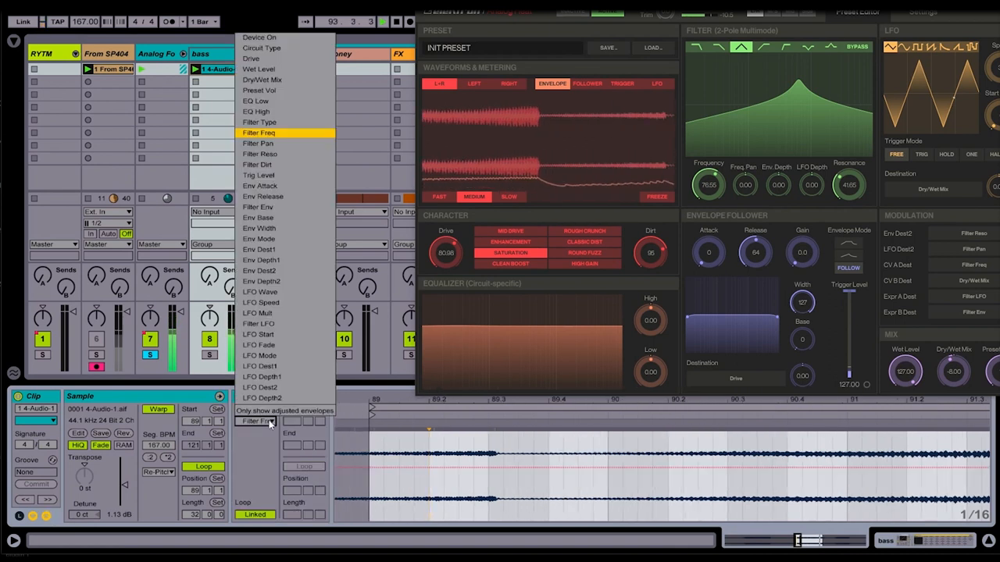
Target Filter Freq with the clip envelope and raise its breakpoint near the bar's middle
click(259, 133)
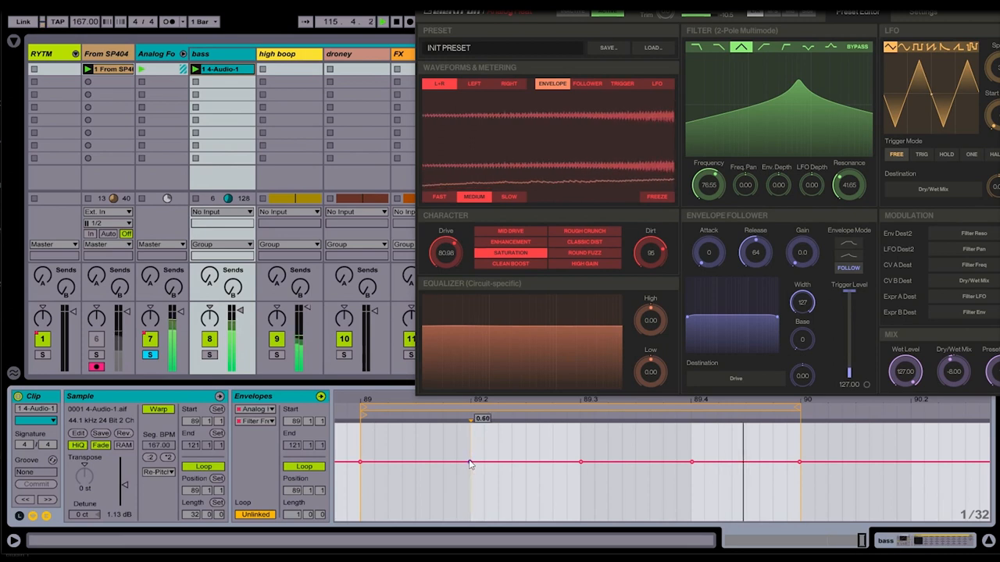
drag(468, 463, 467, 431)
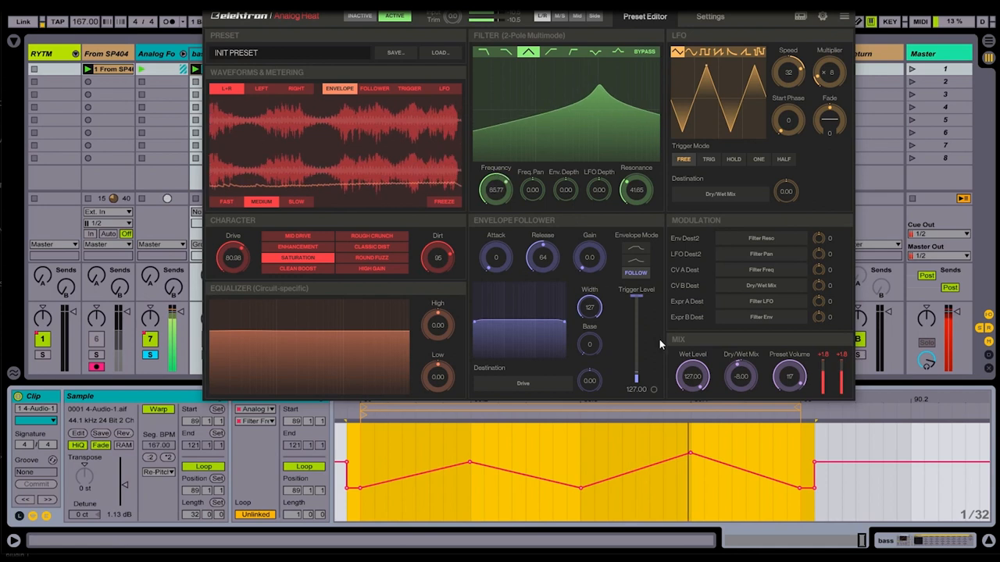
Lower the Wet Level, then A/B the effect with Inactive/Active, ending on Active
drag(692, 377, 692, 388)
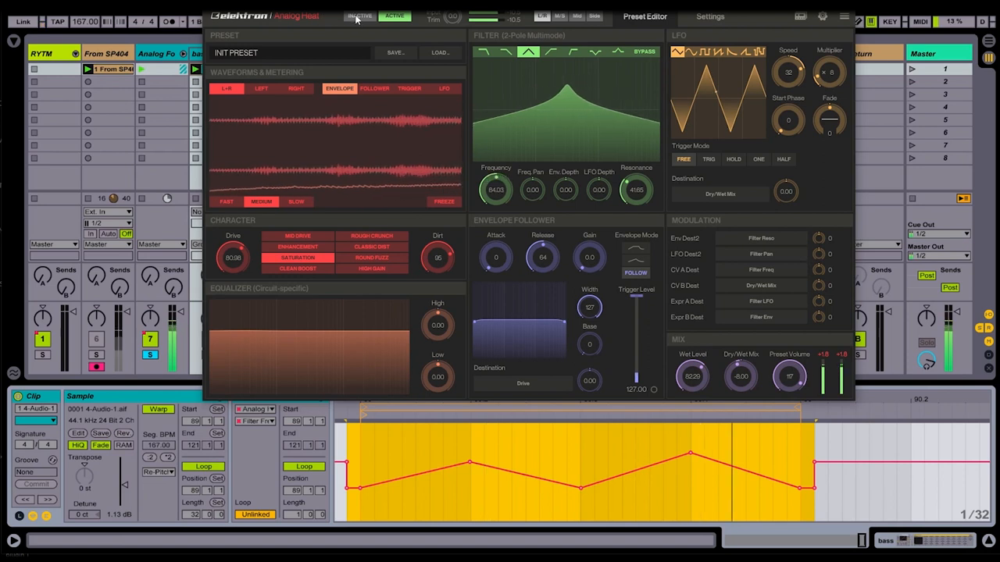
click(358, 15)
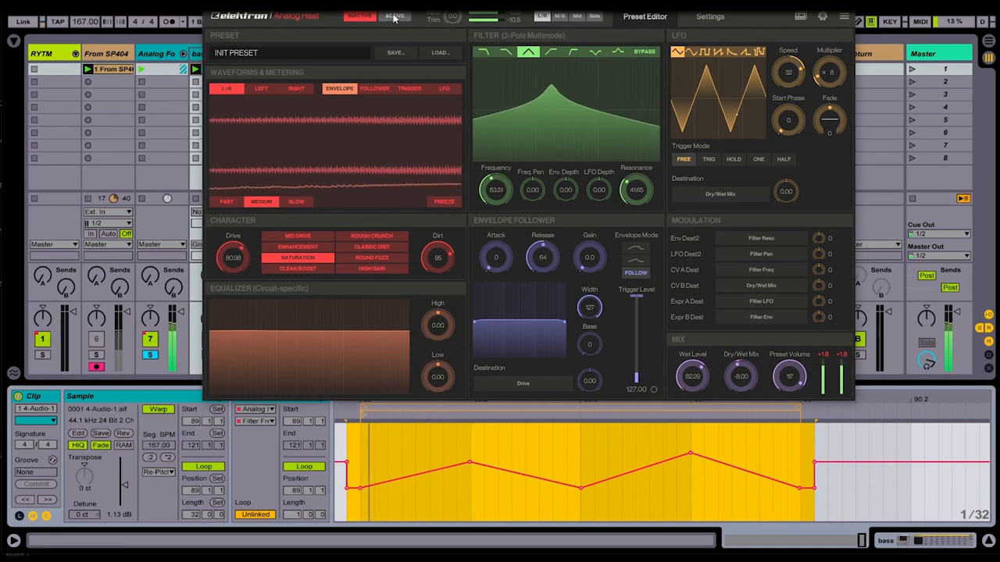
click(394, 16)
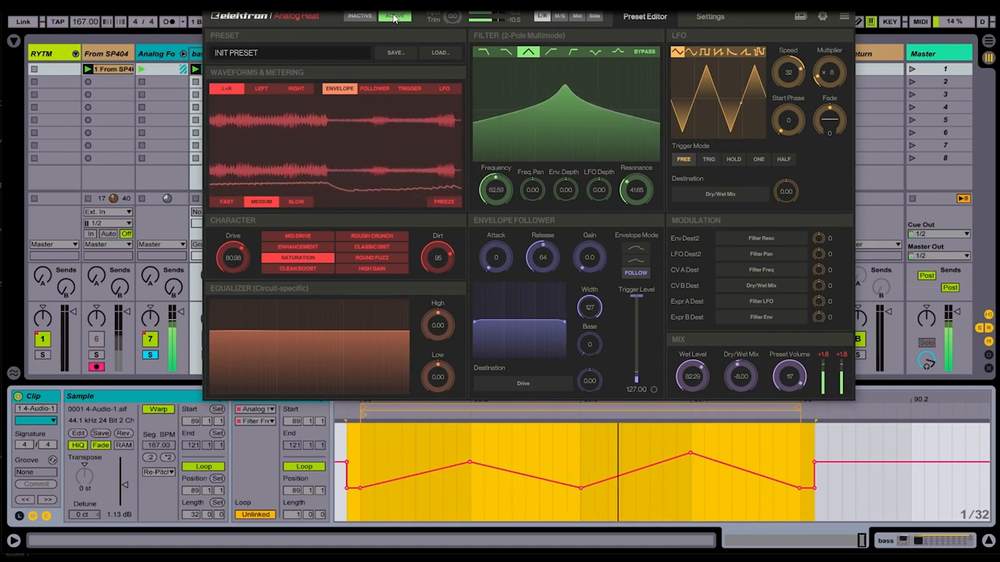
click(393, 15)
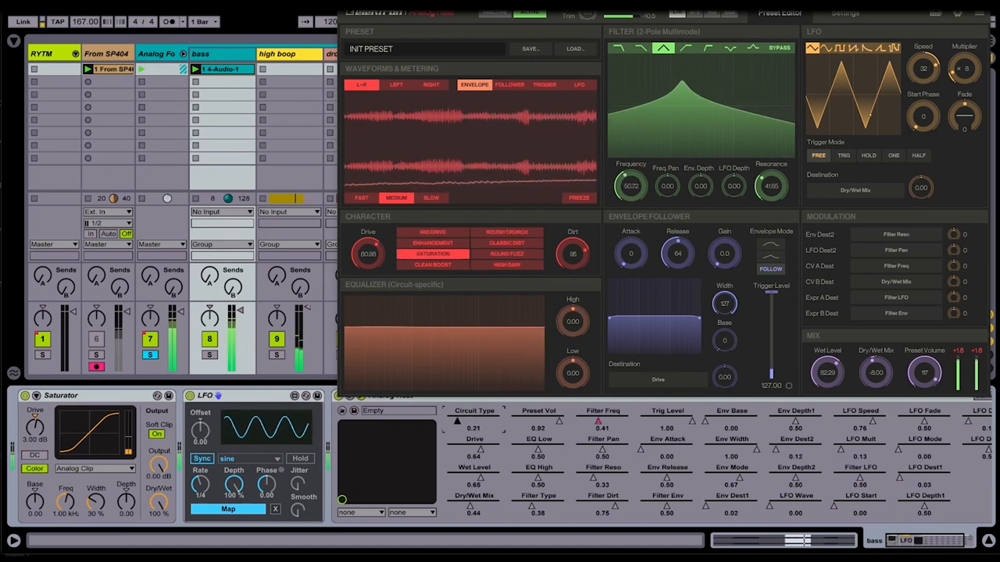
Choose another circuit type in the Character list and adjust the filter's LFO Depth
drag(631, 184, 631, 185)
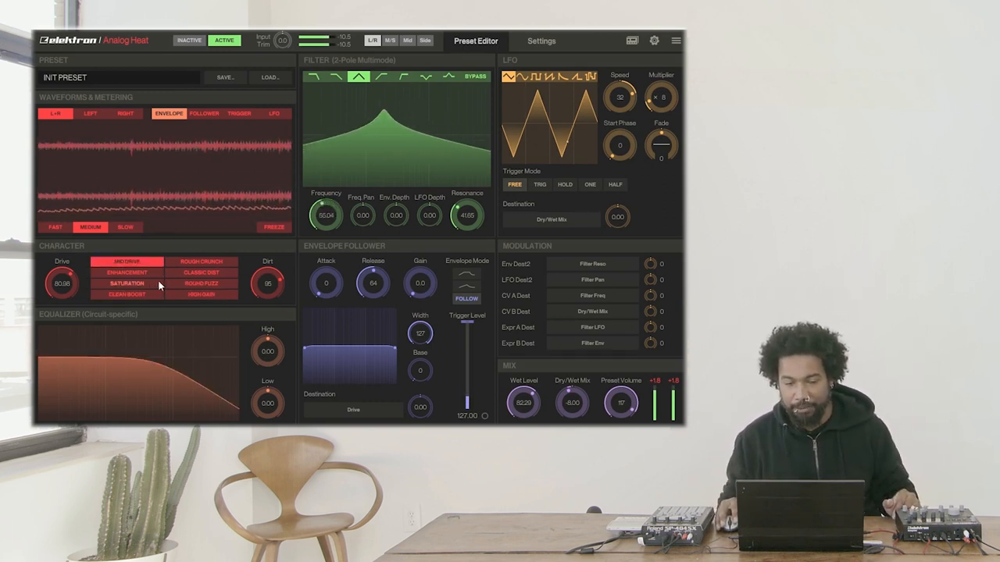
click(124, 294)
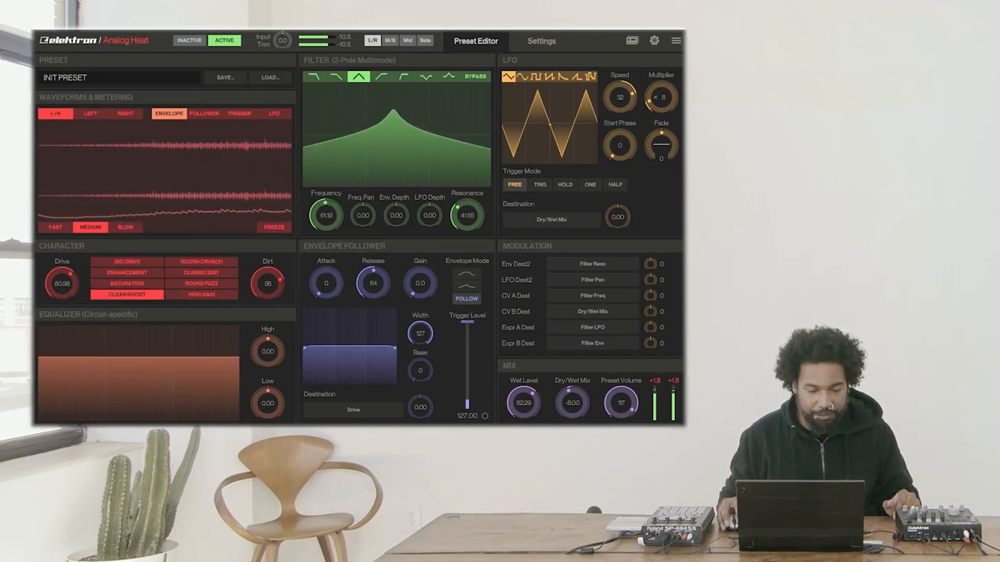
drag(325, 215, 331, 195)
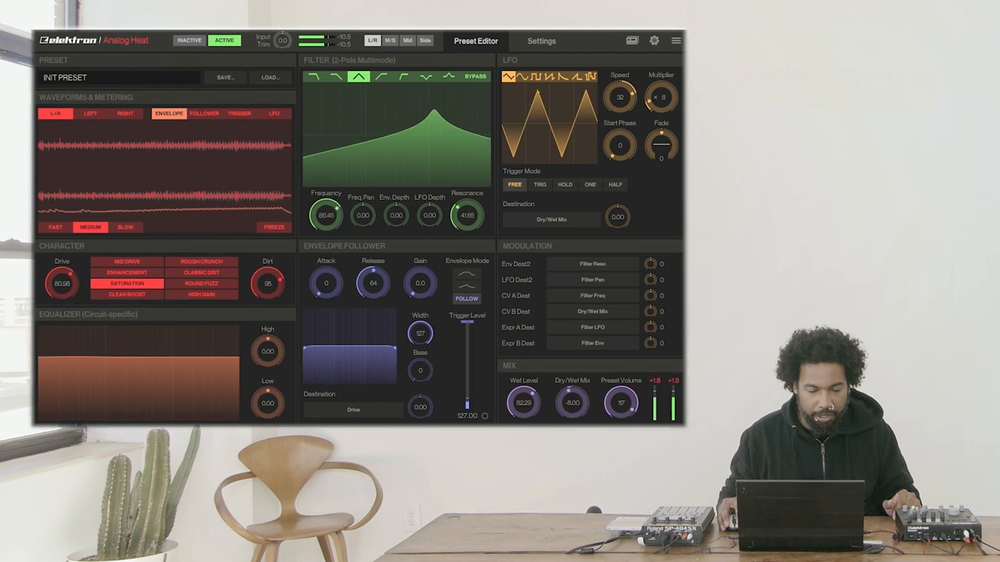
drag(324, 216, 322, 222)
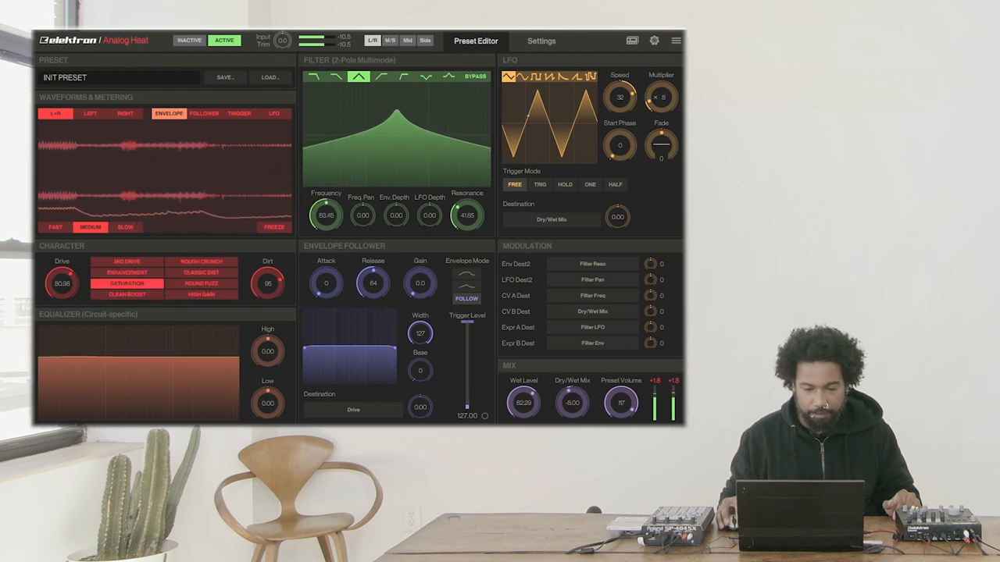